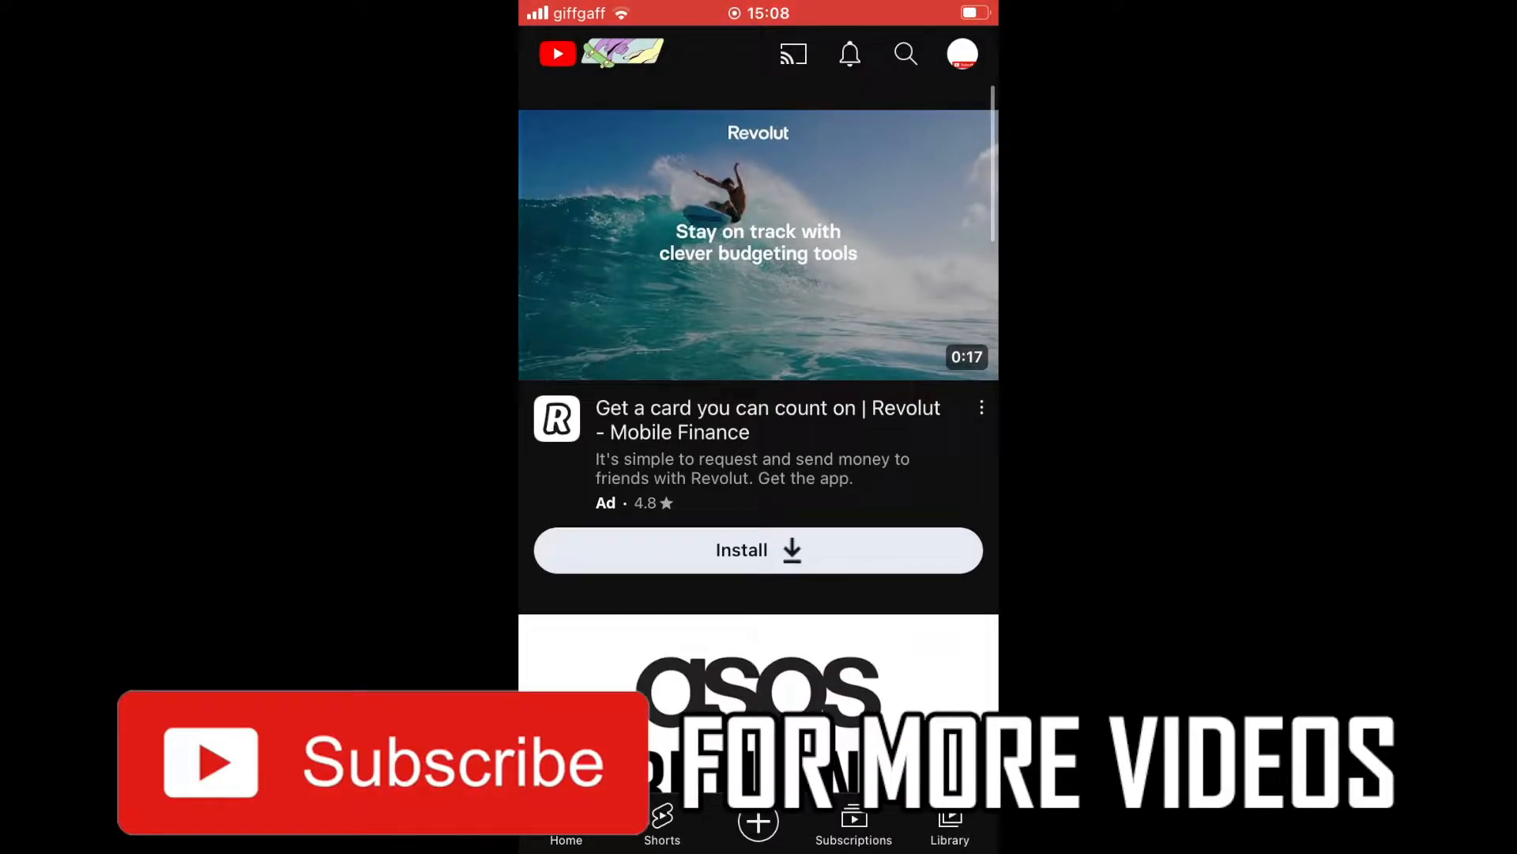
- Attempt a voice search from the search page, hitting the Microphone disabled notice
{"action": "scroll", "scroll_direction": "up", "scroll_amount": 3}
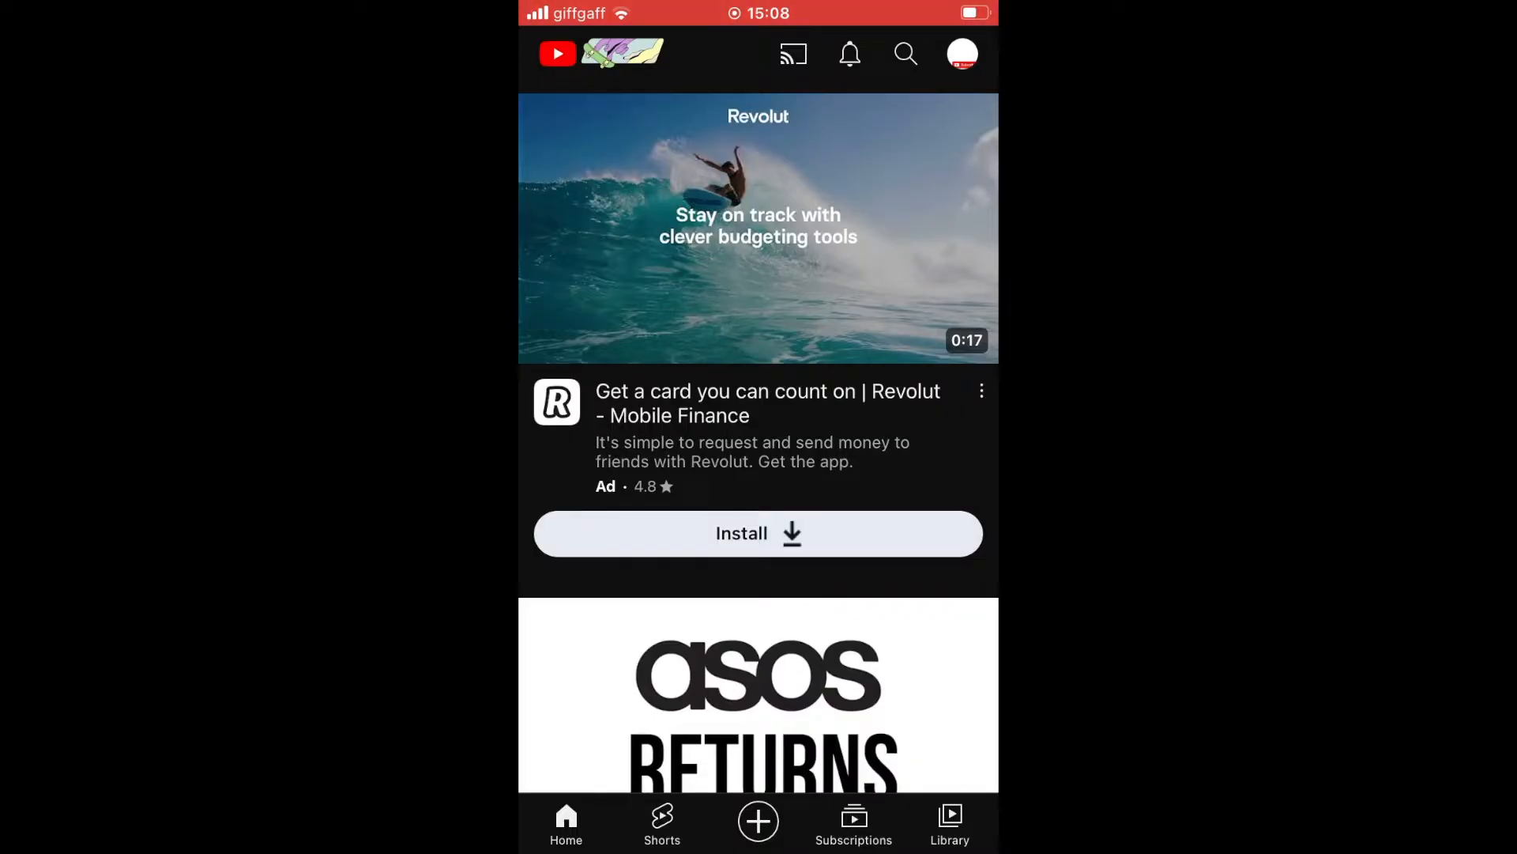
{"action": "left_click", "coordinate": [904, 53]}
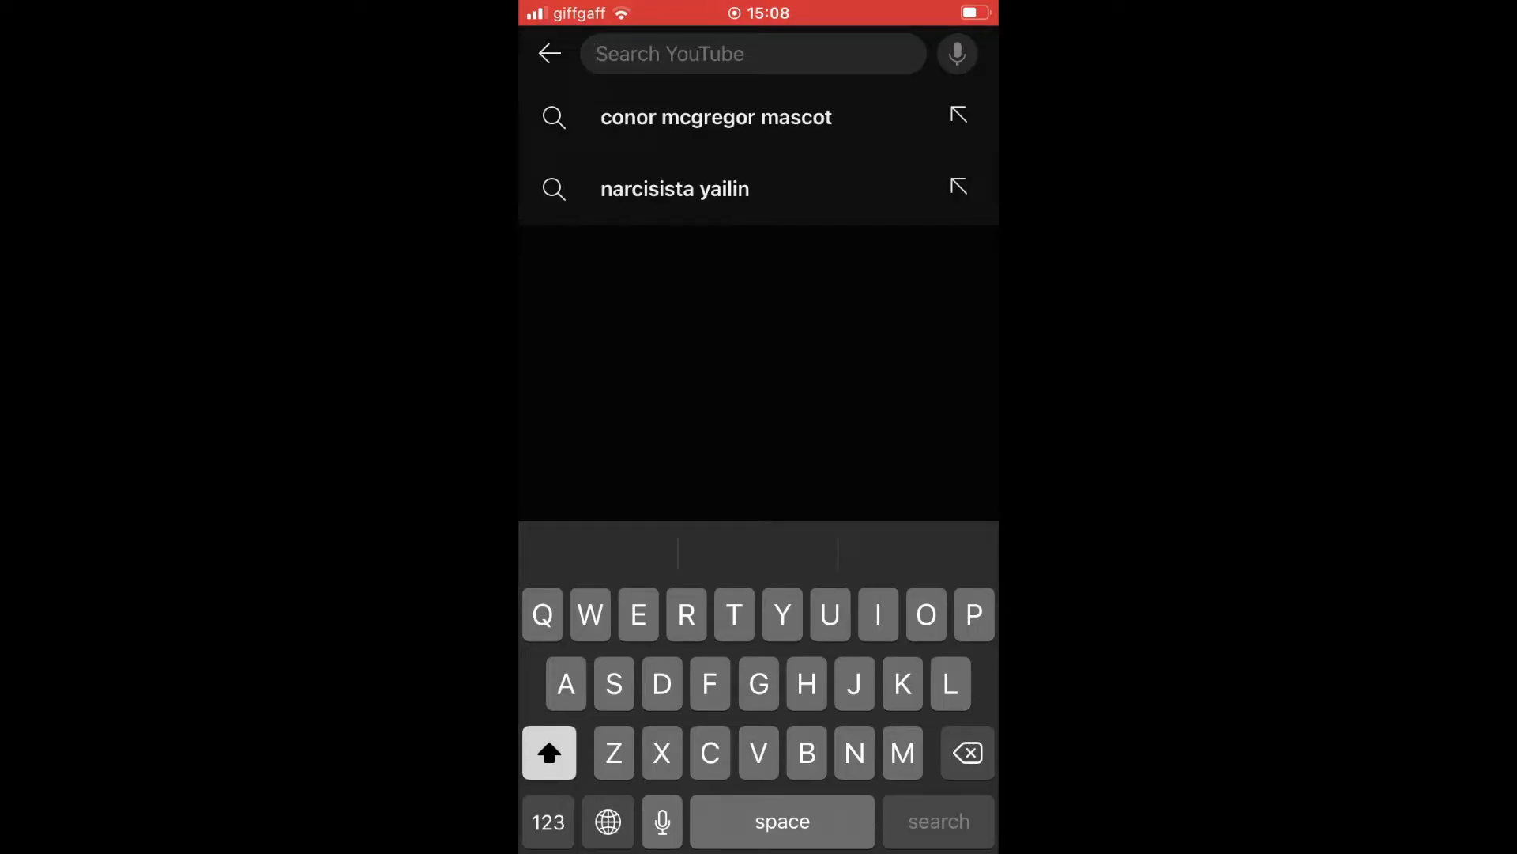
{"action": "left_click", "coordinate": [955, 54]}
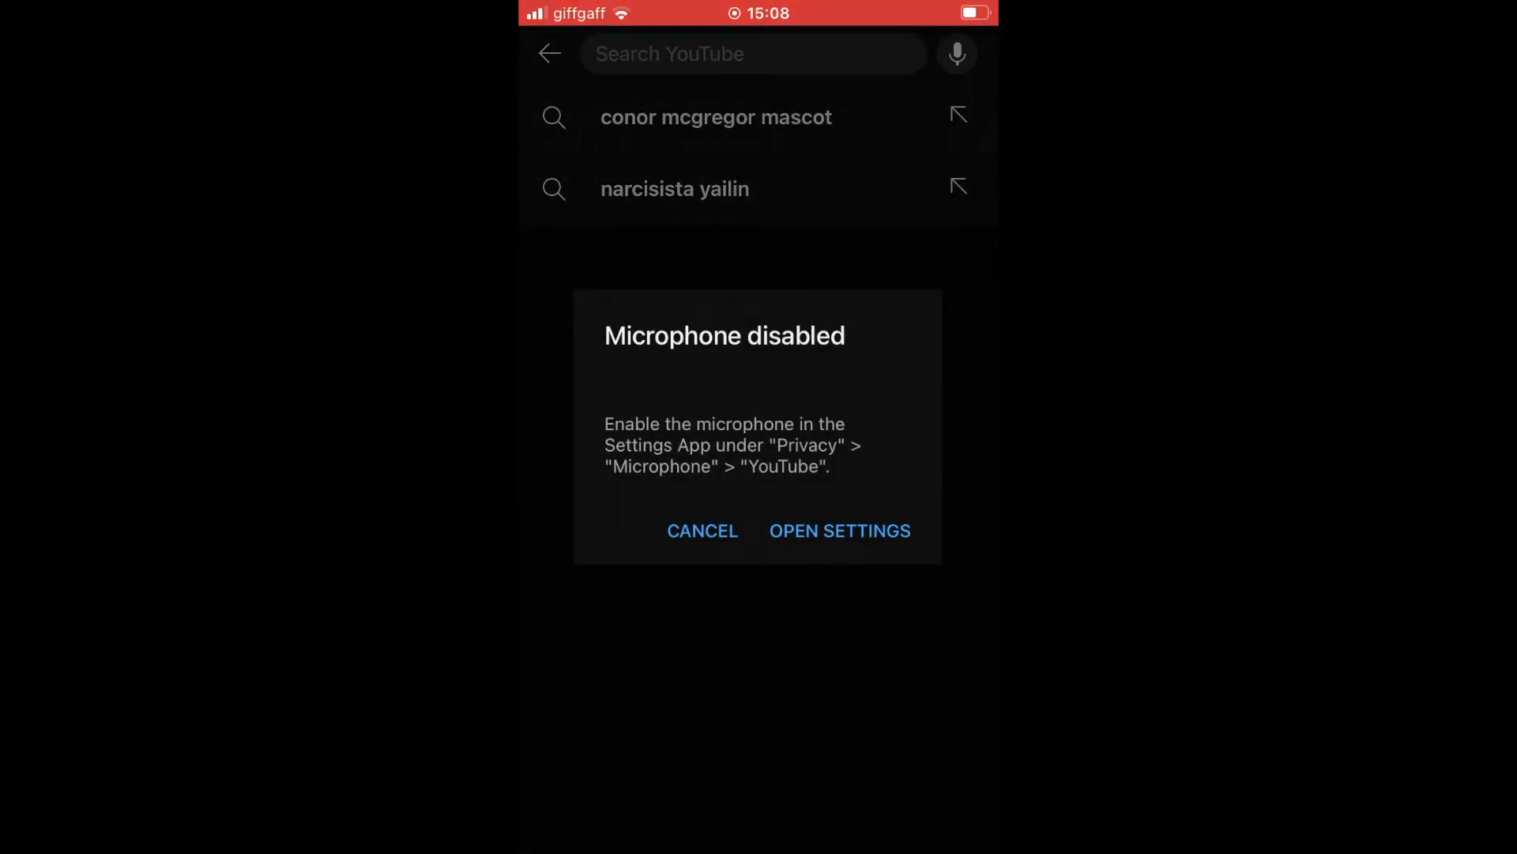
- Allow YouTube microphone access in iOS Settings and return to the app
{"action": "left_click", "coordinate": [837, 531]}
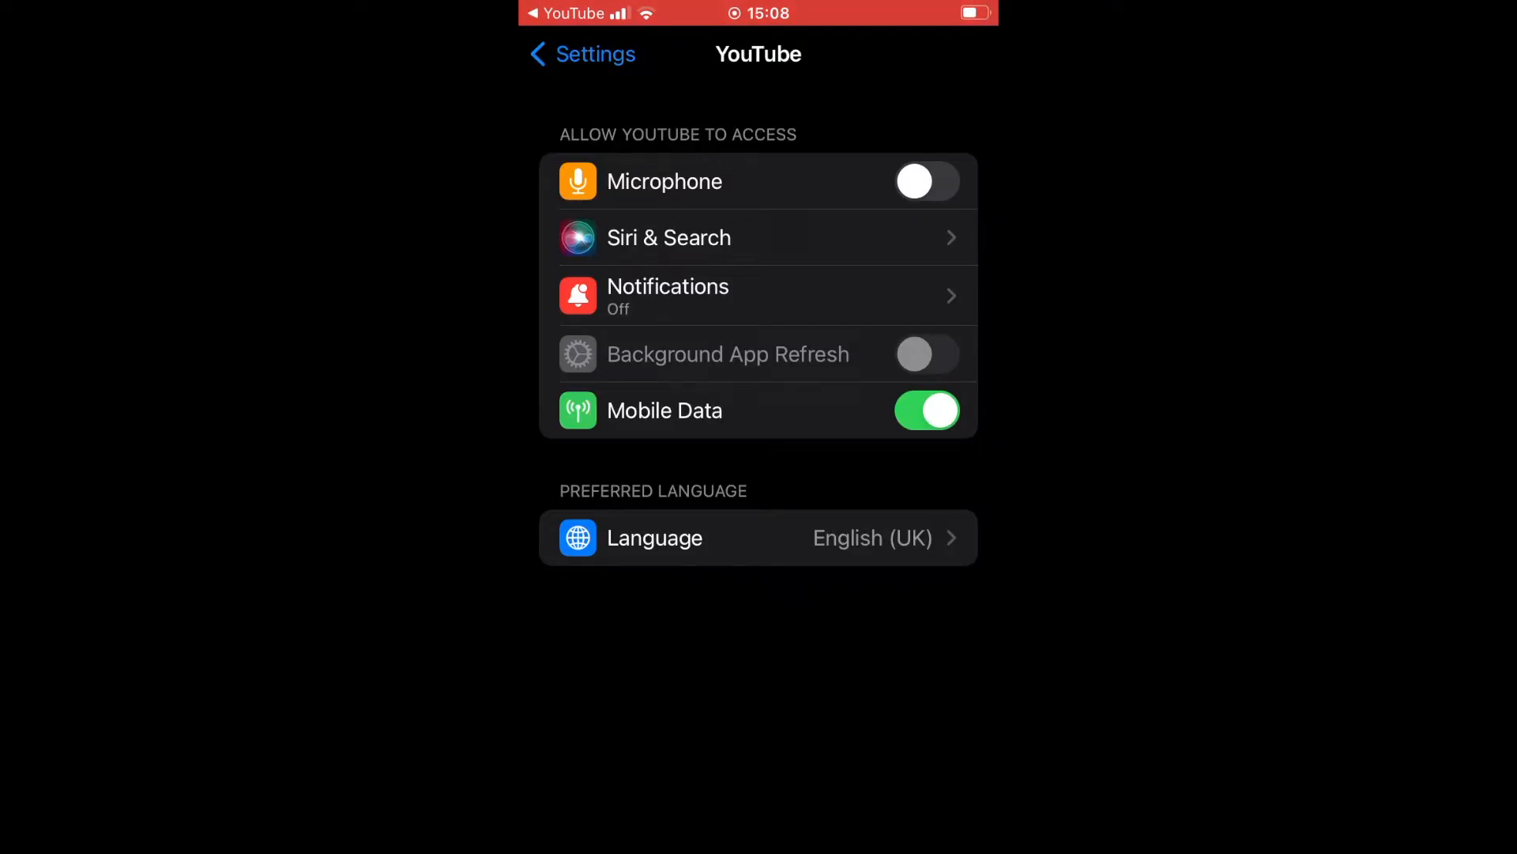
{"action": "left_click", "coordinate": [926, 180]}
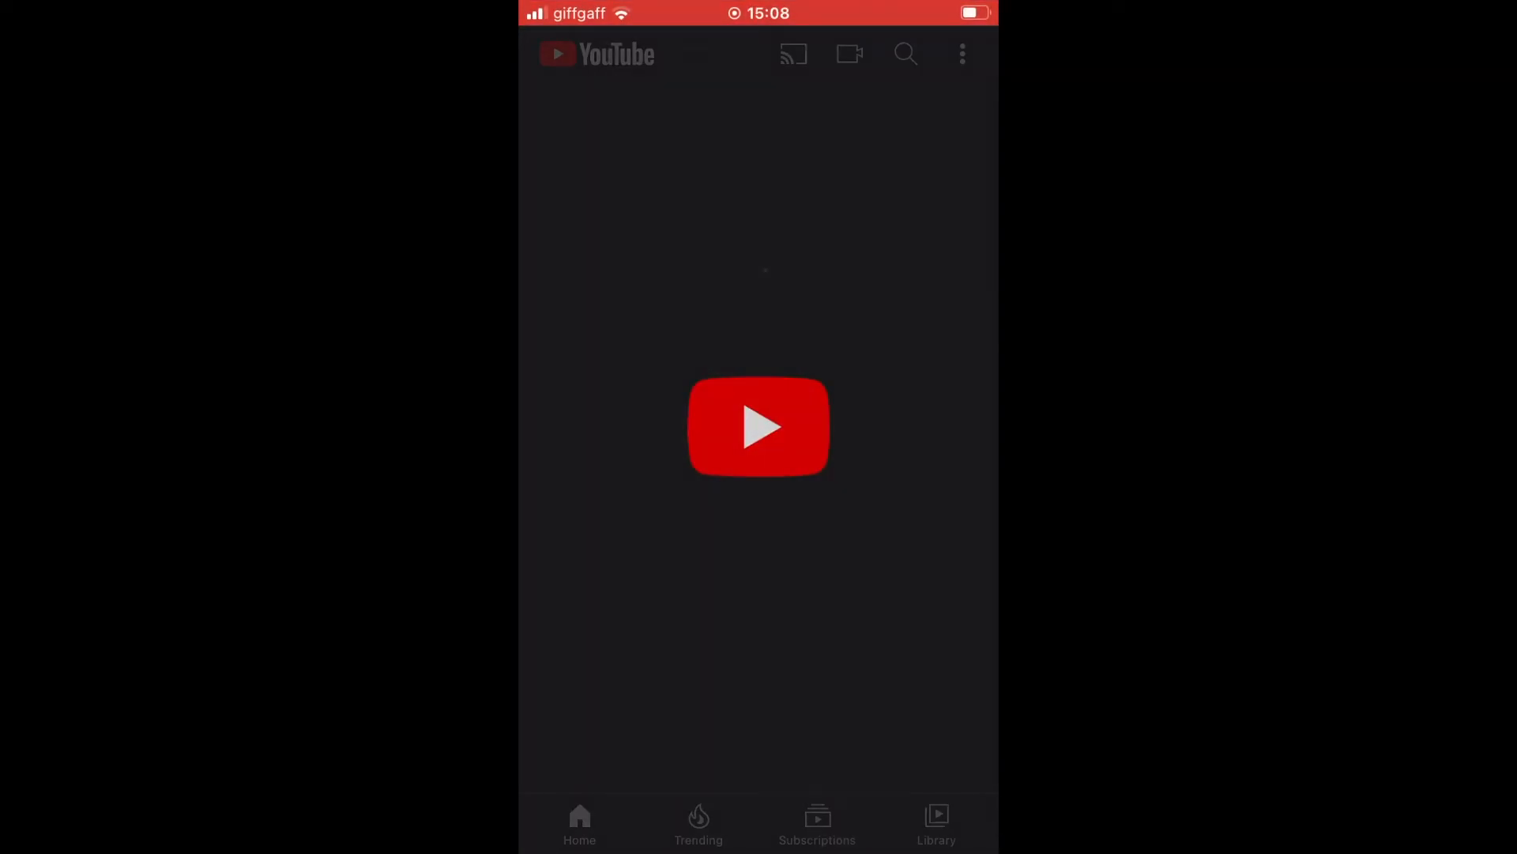
- Run a voice search by speaking "now I can sear…" and get results led by Tom Odell - Another Love
{"action": "left_click", "coordinate": [902, 54]}
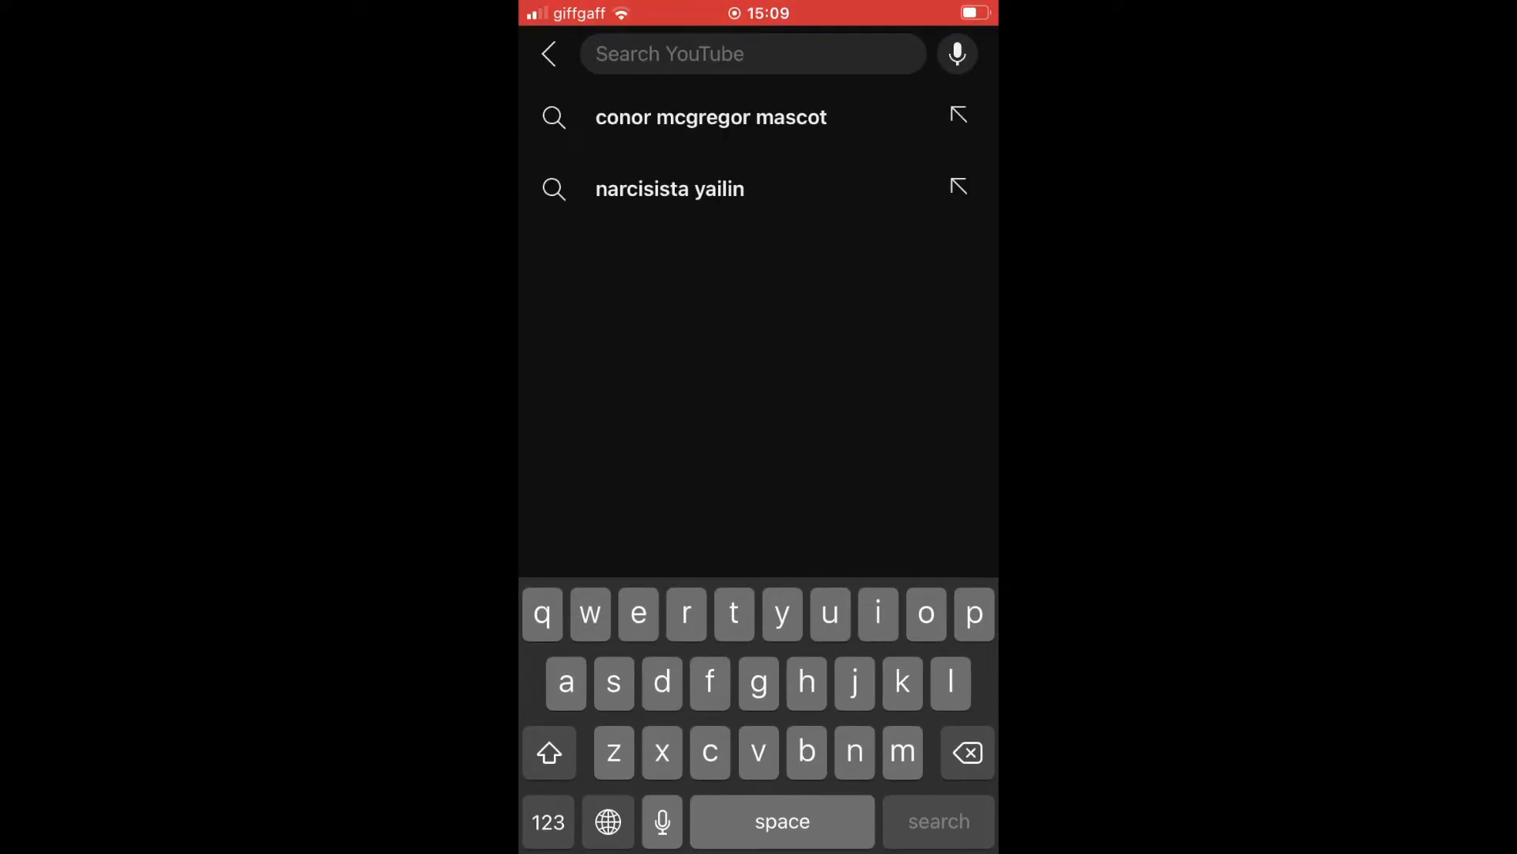
{"action": "left_click", "coordinate": [955, 53]}
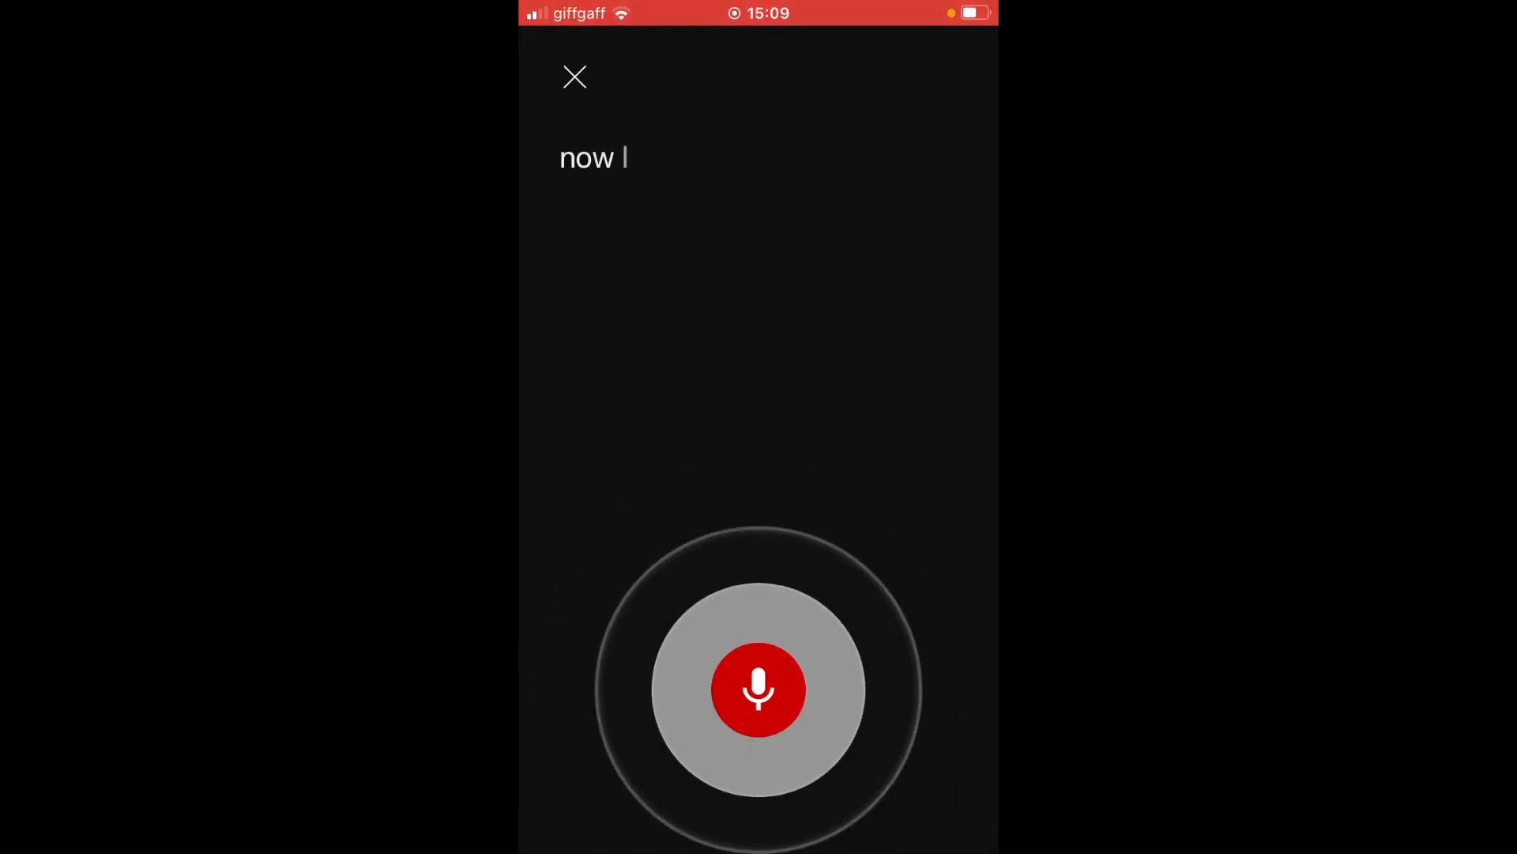
{"action": "left_click", "coordinate": [758, 690]}
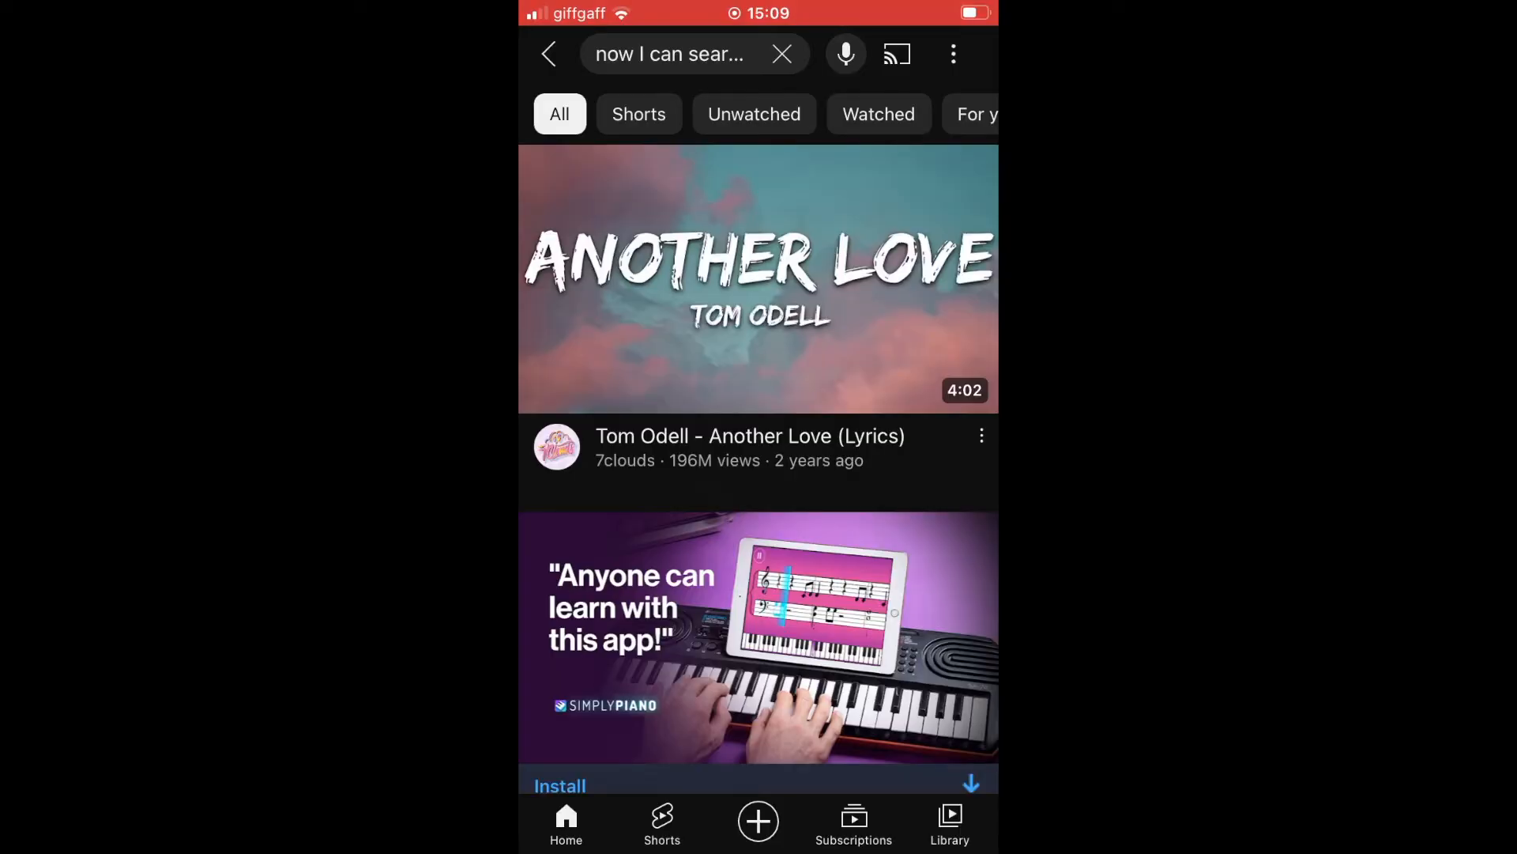
- Start a second voice search that begins transcribing the word "the"
{"action": "scroll", "scroll_direction": "up", "scroll_amount": 3}
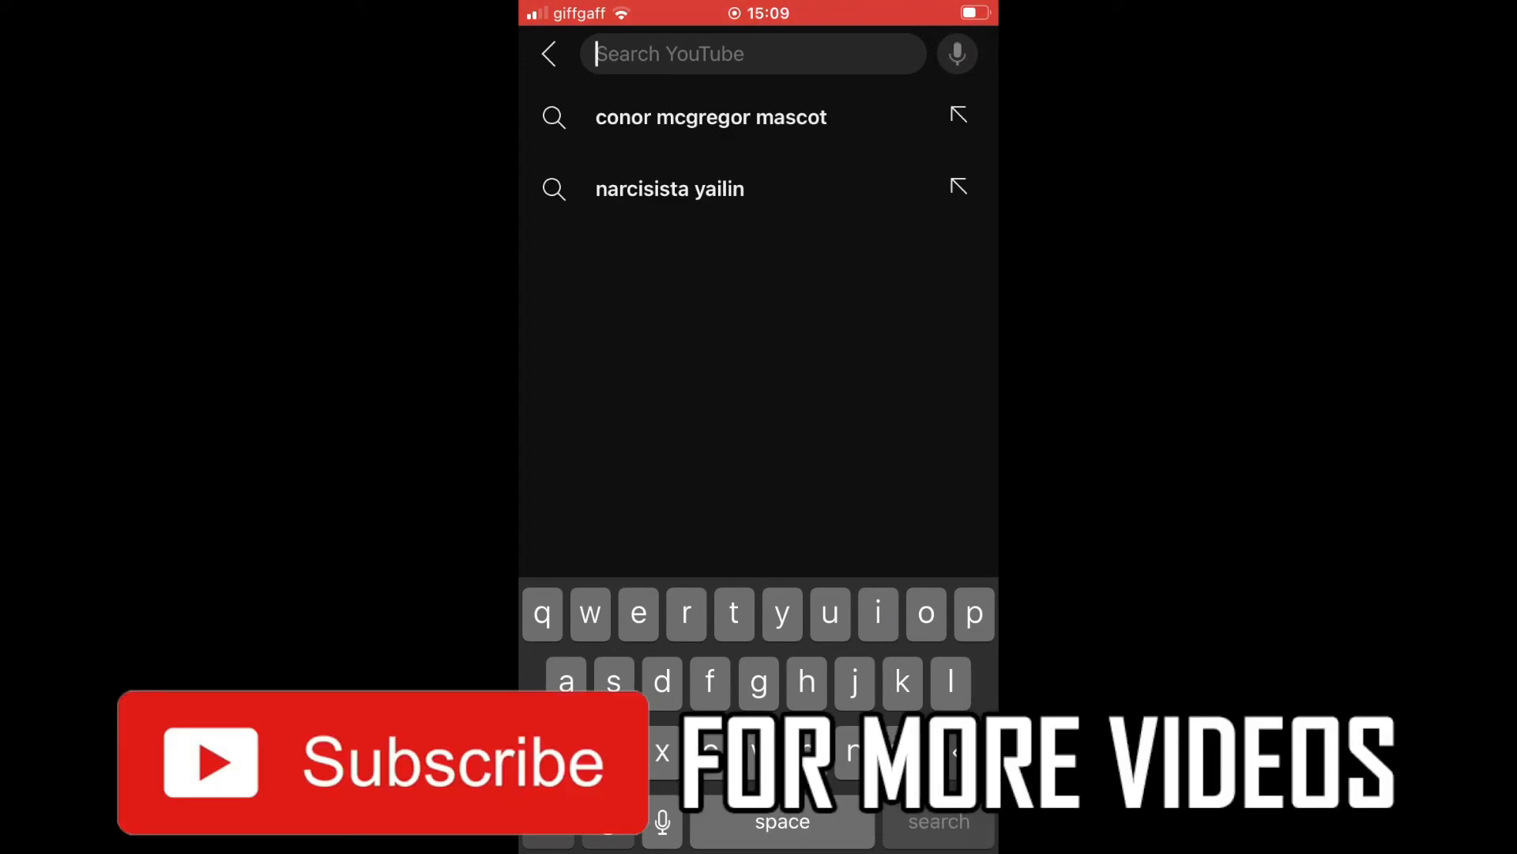
{"action": "left_click", "coordinate": [955, 54]}
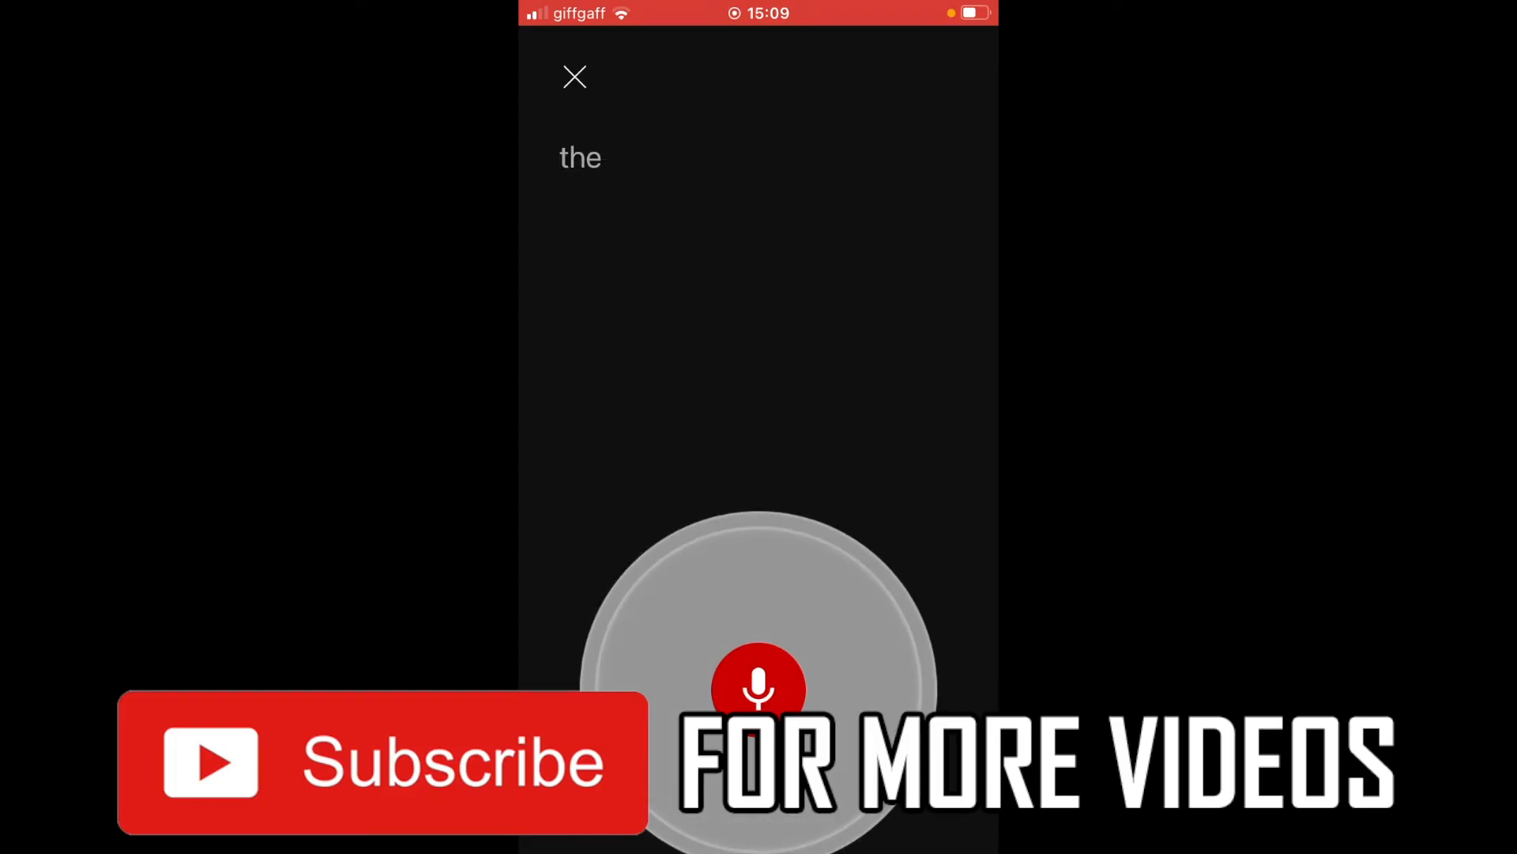